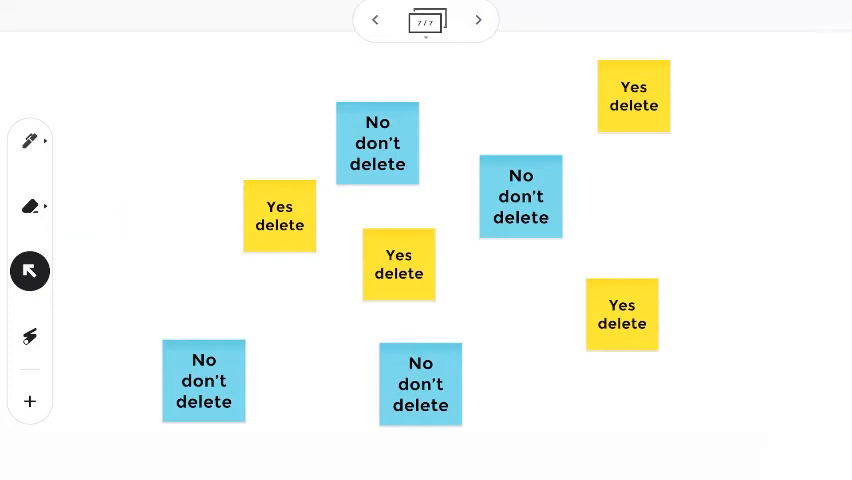
left_click_drag(198, 108, 495, 323)
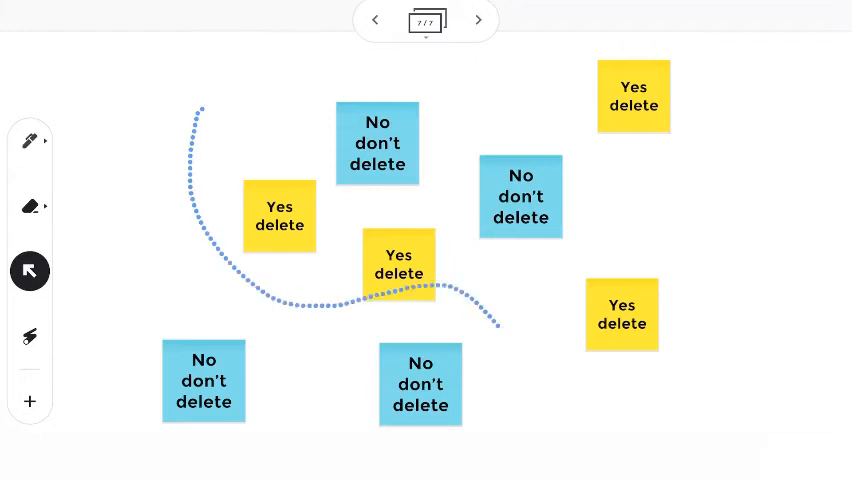